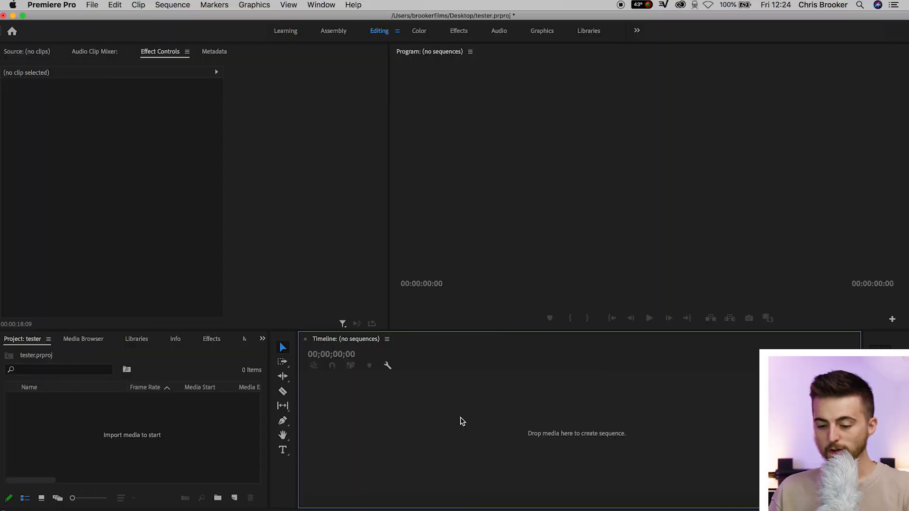
mouse_move(382, 407)
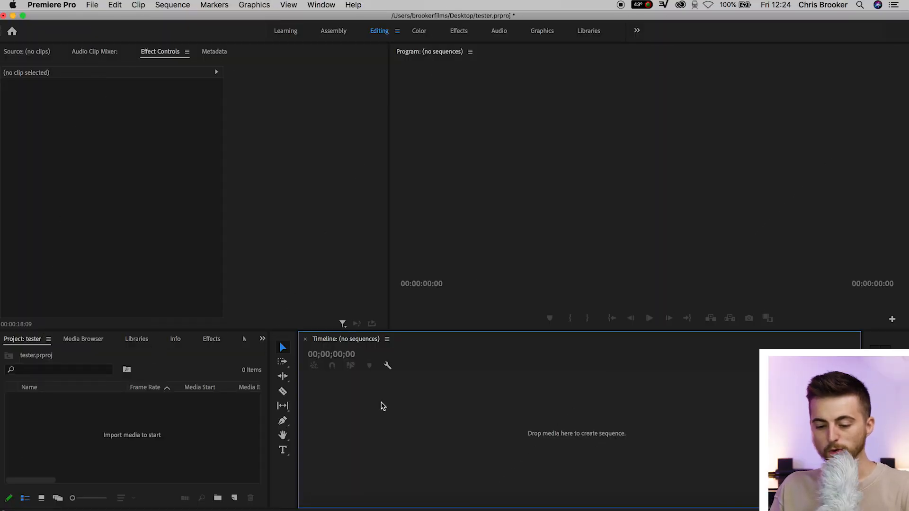
Switch the Project panel group to the Media Browser to list the local drives.
click(83, 338)
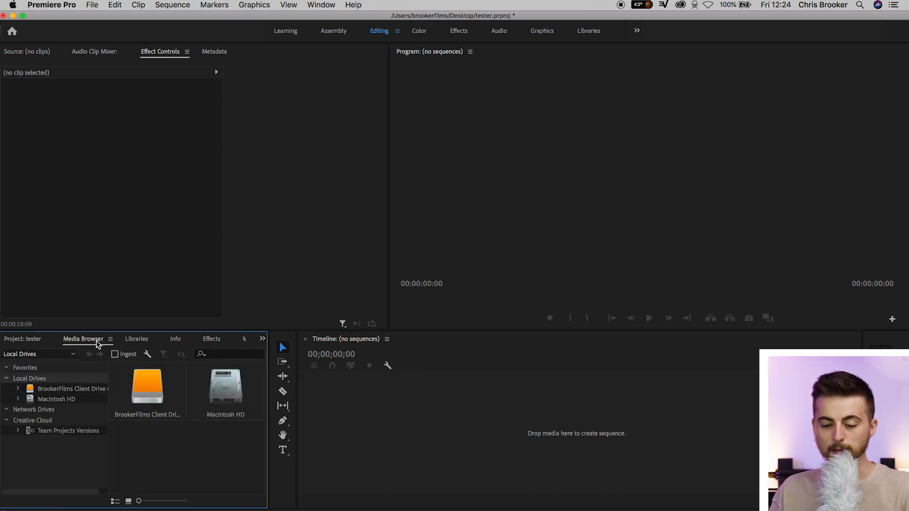
click(147, 385)
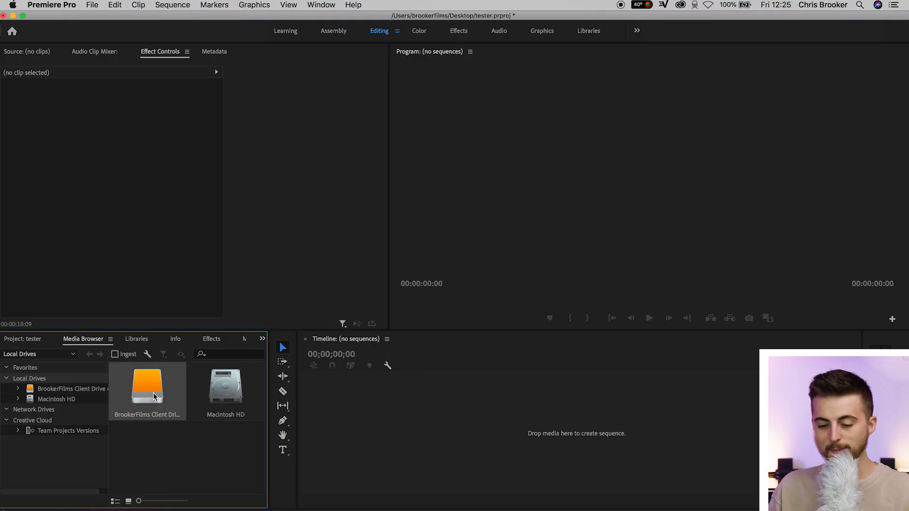
Import the RED clip from the client drive's A017_082057.RDM folder via its context menu.
double_click(148, 382)
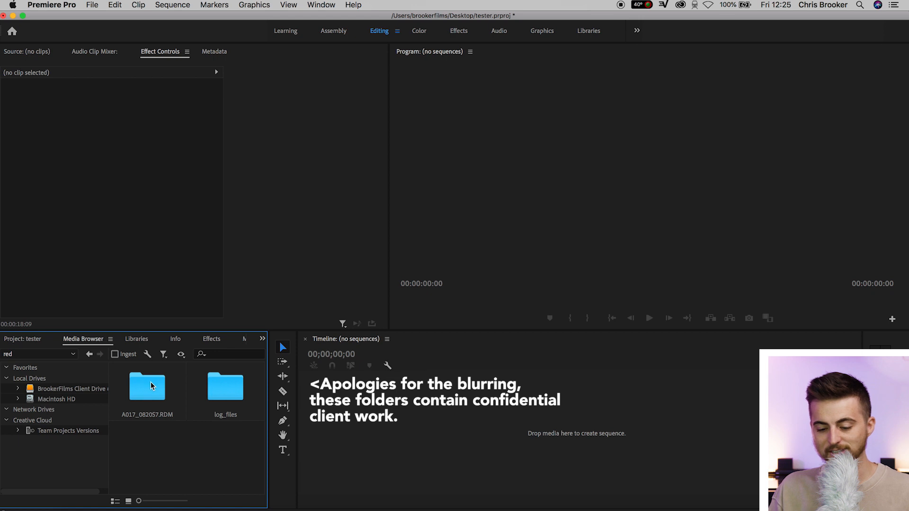
double_click(146, 386)
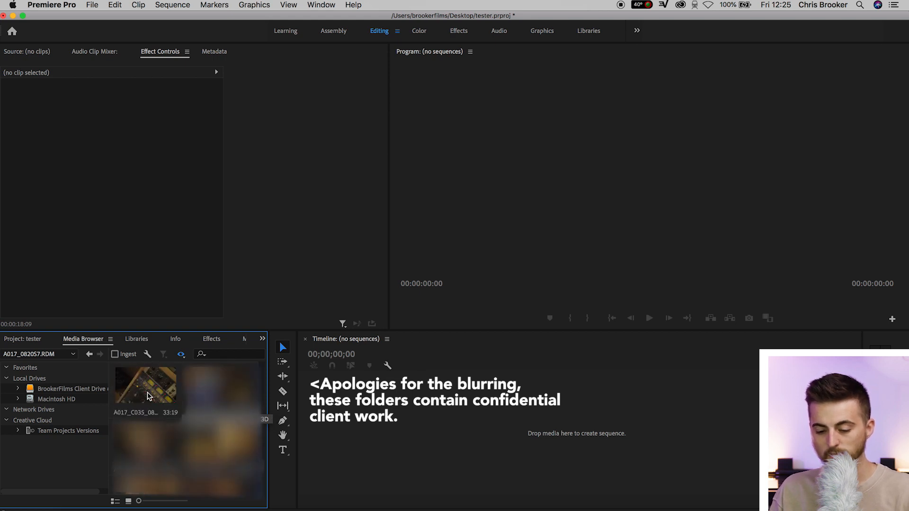
click(146, 385)
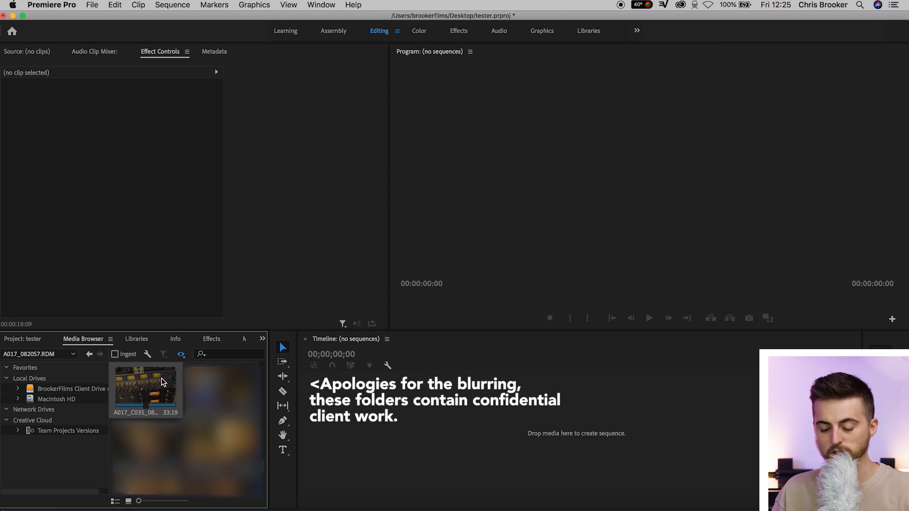
right_click(145, 385)
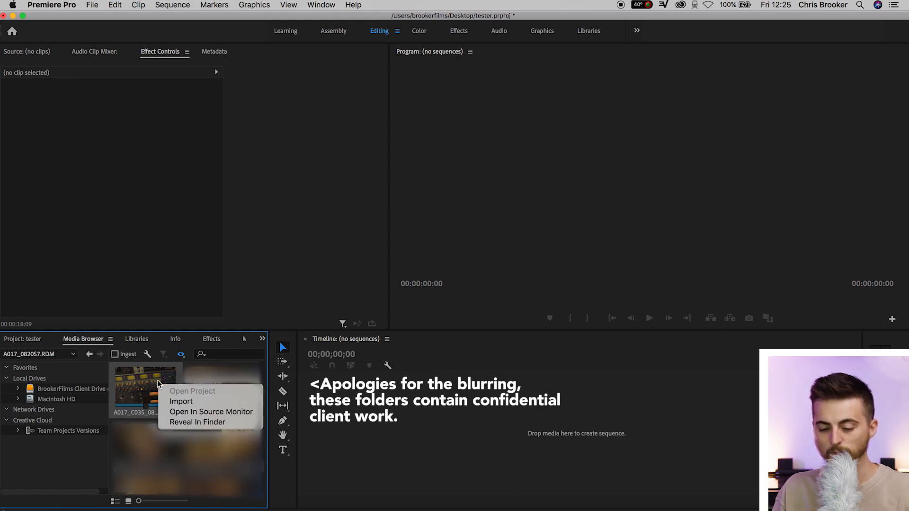
click(181, 401)
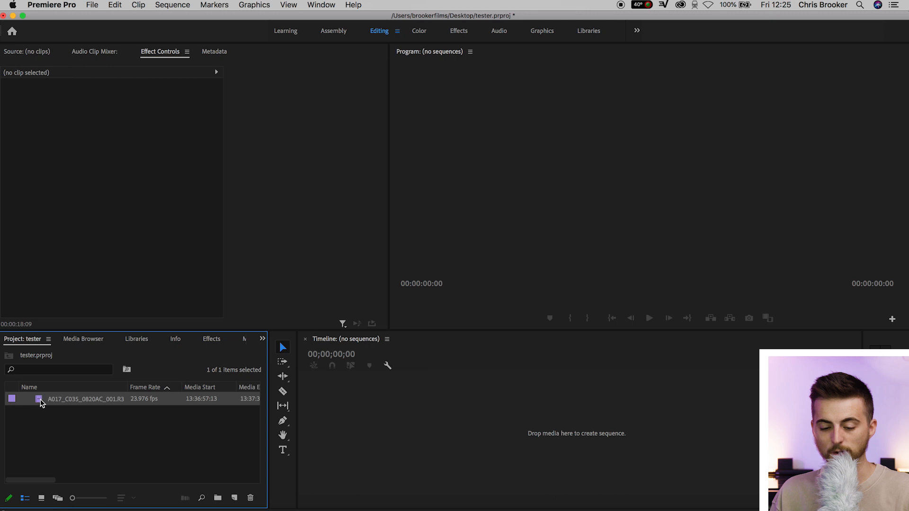
Preview the RED clip, make a New Sequence From Clip, and jump to about 20 seconds.
double_click(84, 398)
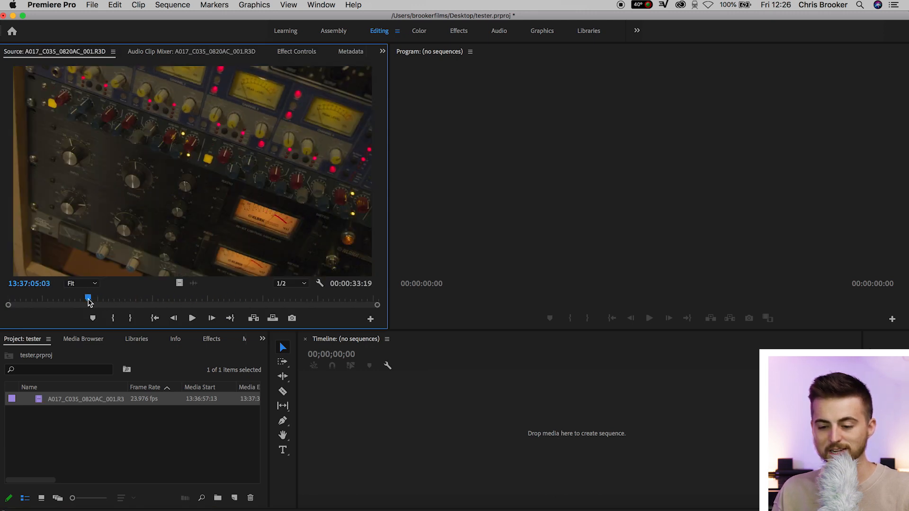
right_click(85, 398)
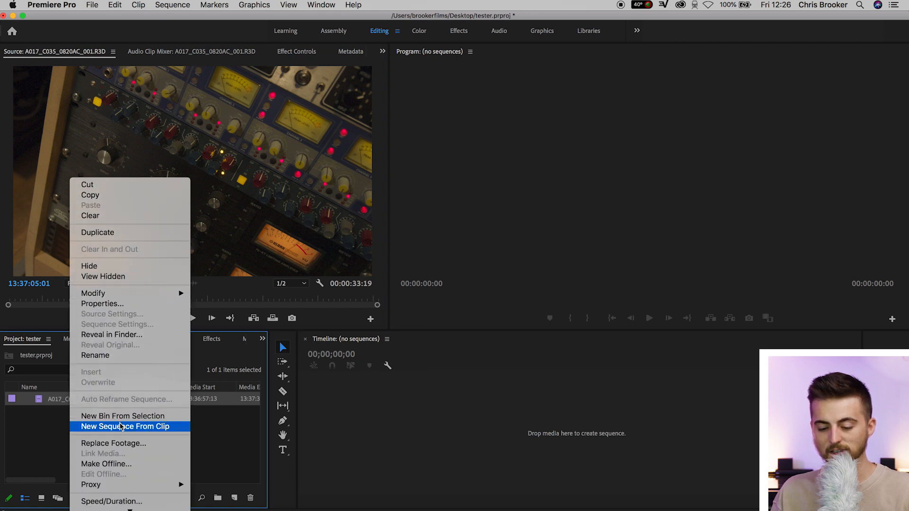
click(125, 426)
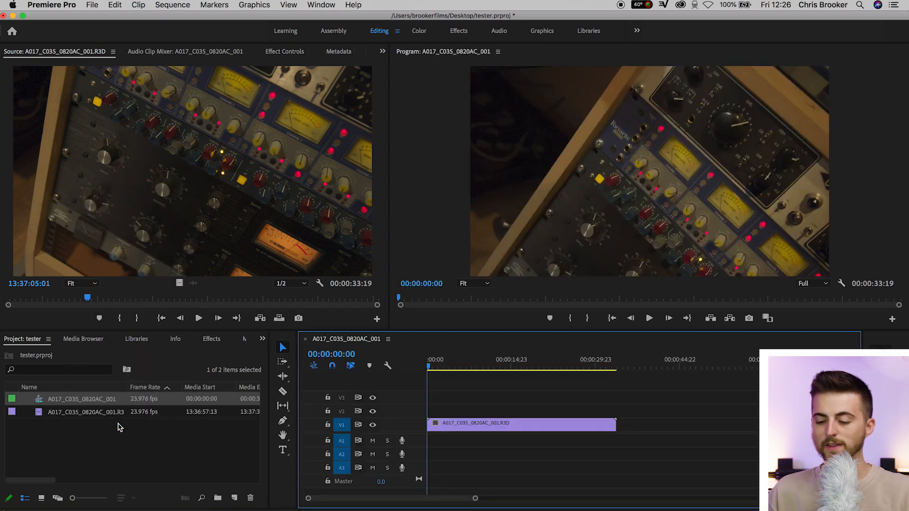
click(533, 359)
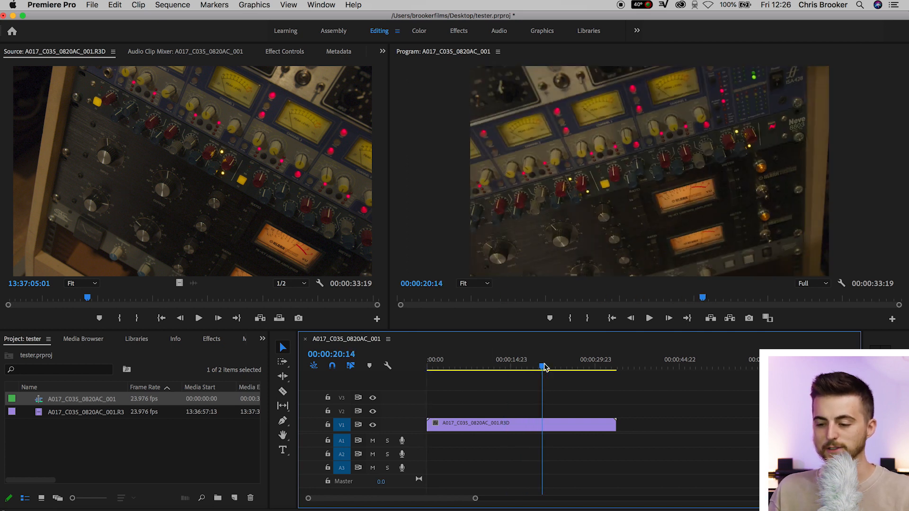
click(521, 423)
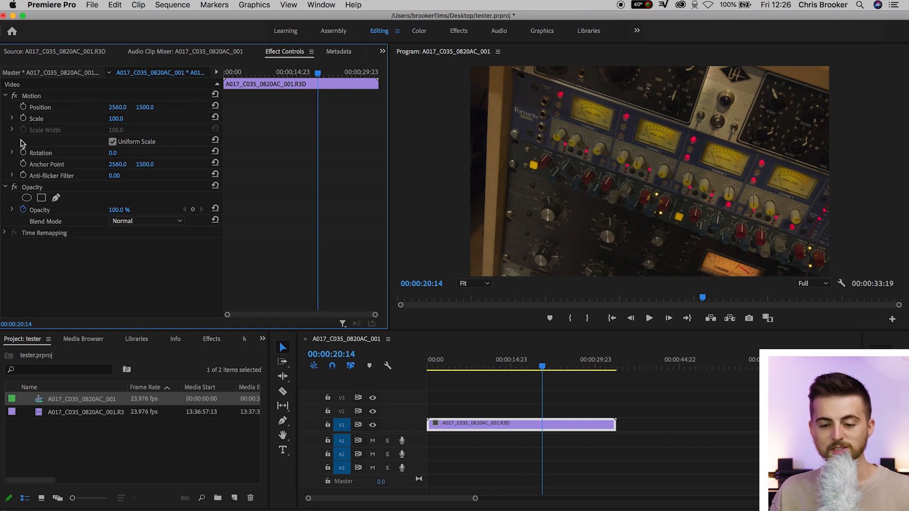
mouse_move(113, 82)
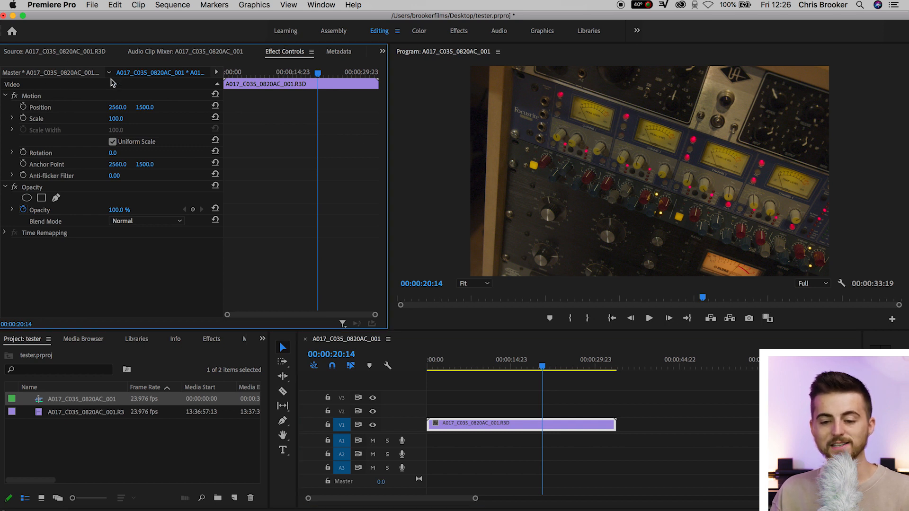
mouse_move(46, 78)
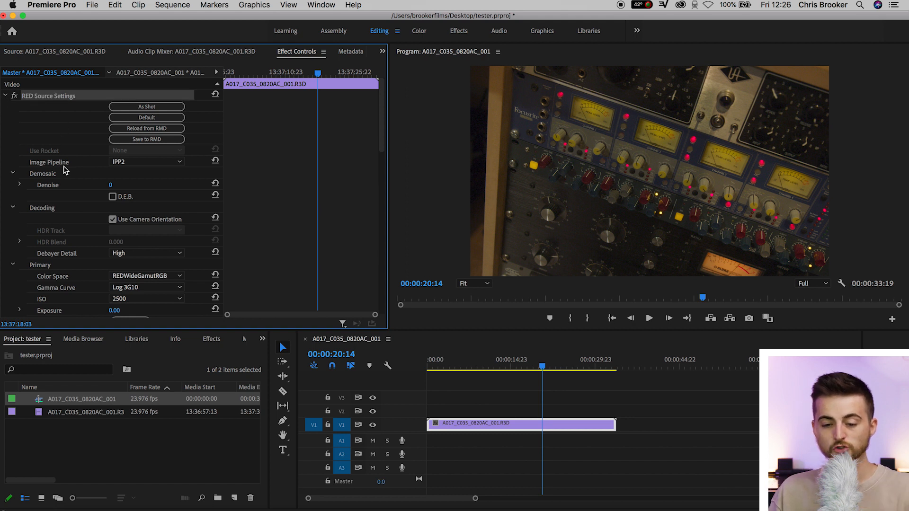
Keep REDWideGamutRGB colour space and trial ISO 1280 and 5000 before returning to 2500.
click(146, 161)
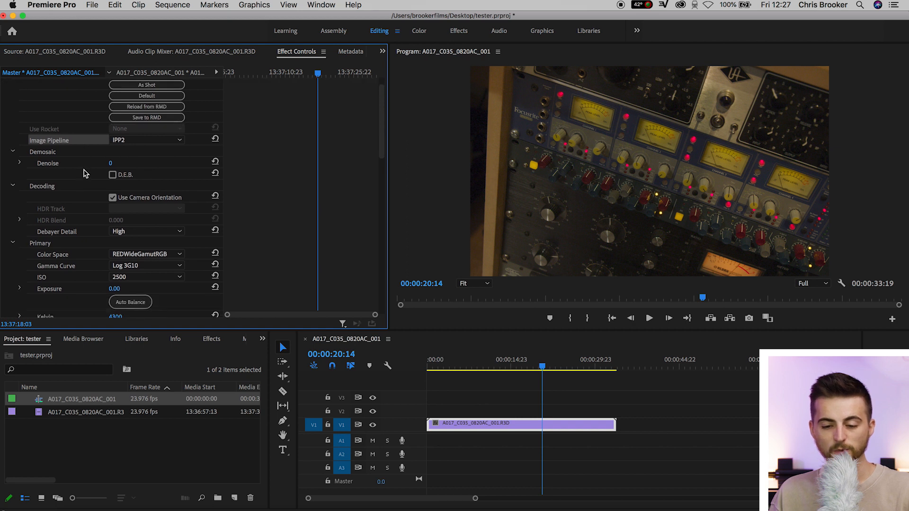
scroll(down, 3)
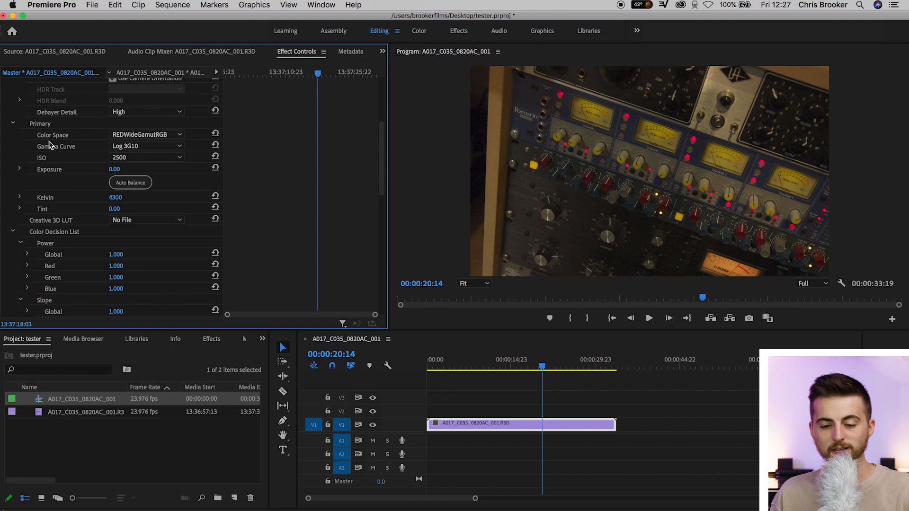
click(147, 134)
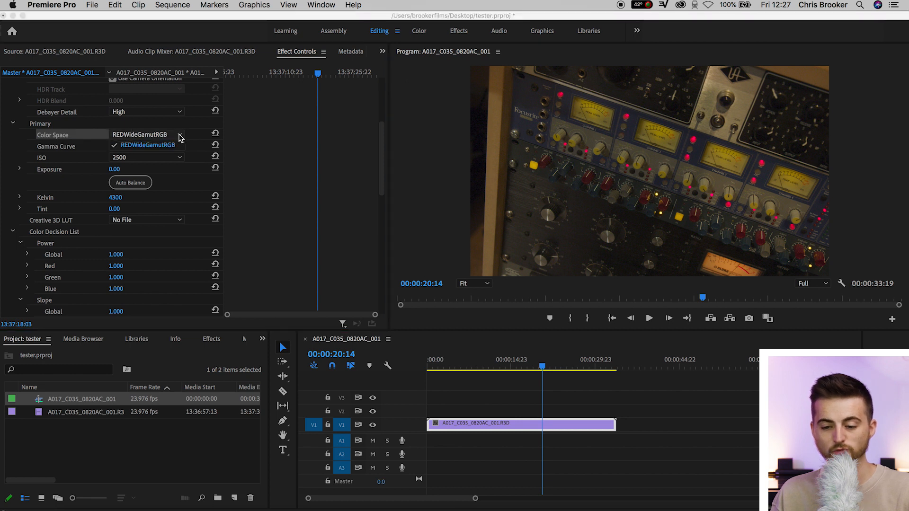
click(147, 144)
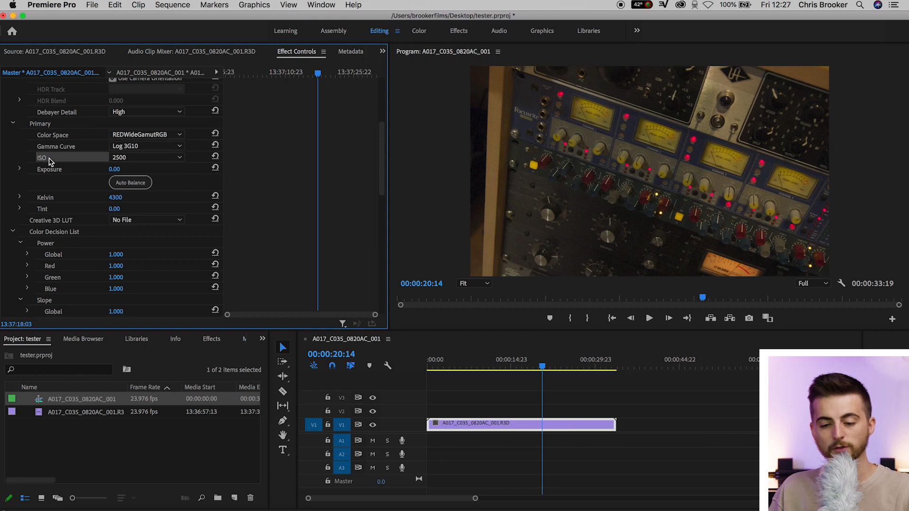
click(148, 157)
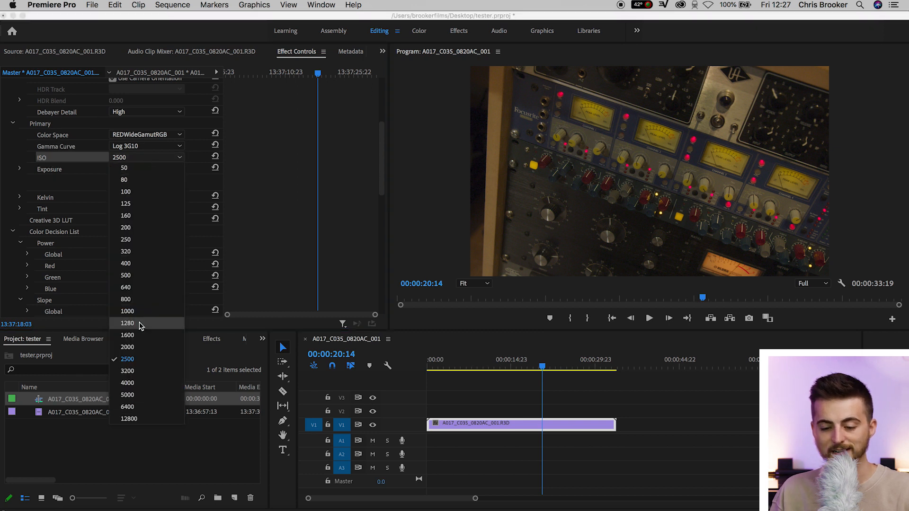
click(127, 323)
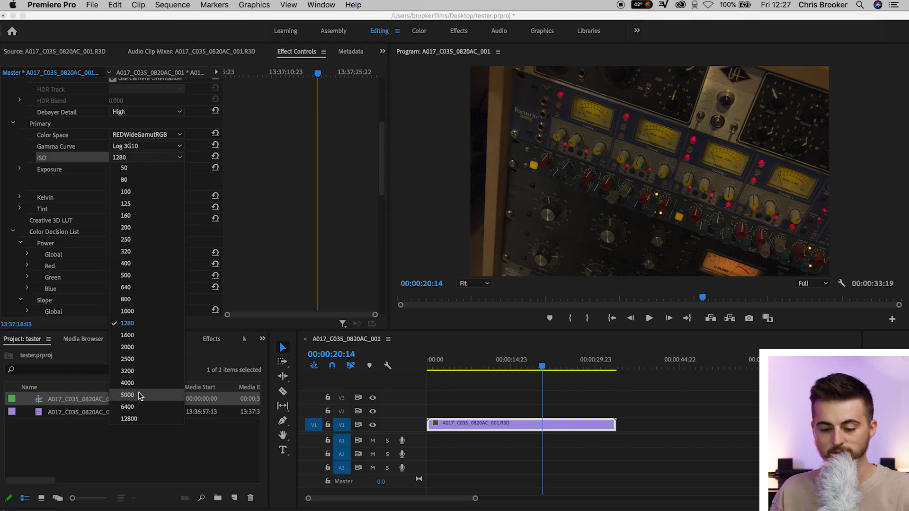
click(127, 395)
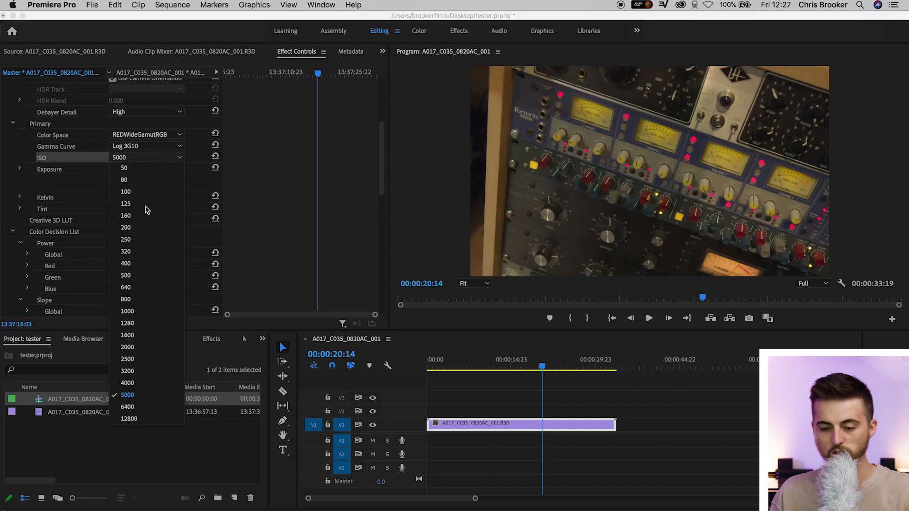
click(127, 359)
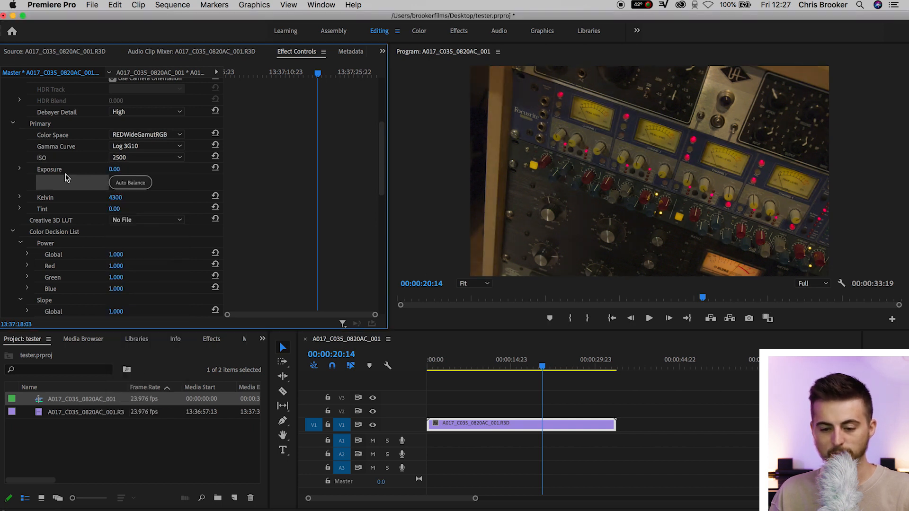
Trial Kelvin at 5500, 3200, 1800 and 9400, settle on 4300, then scrub tint.
drag(114, 168, 121, 169)
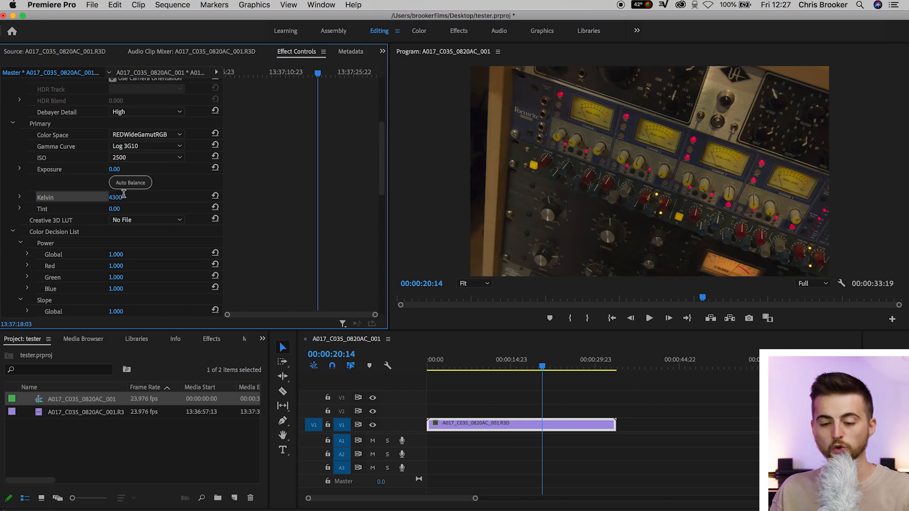
text(5500)
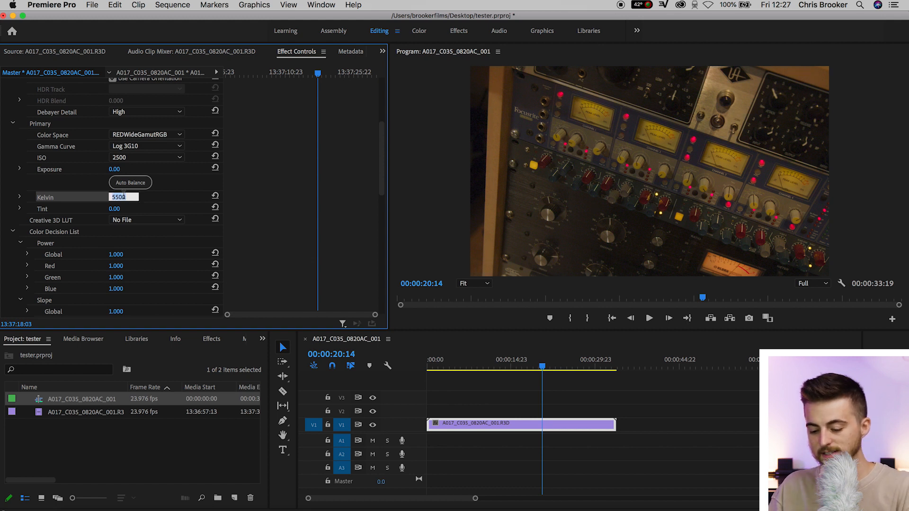
text(3200)
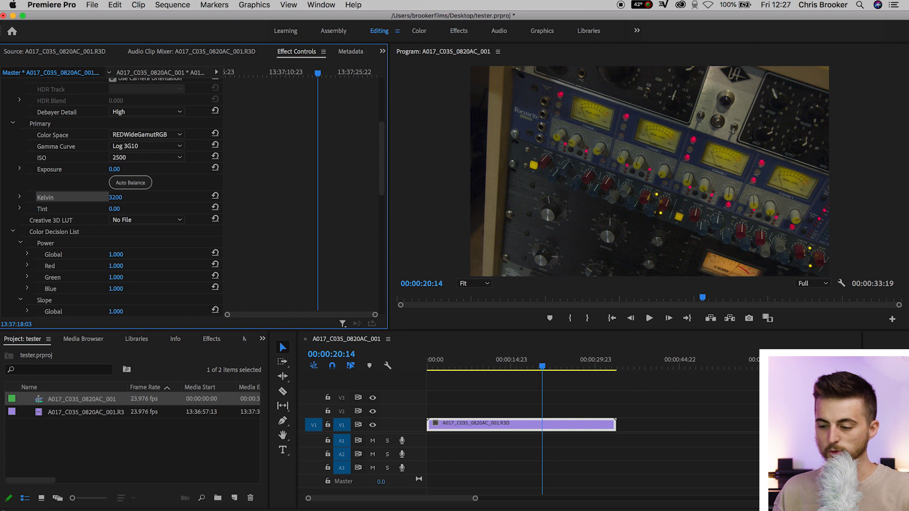
text(1800)
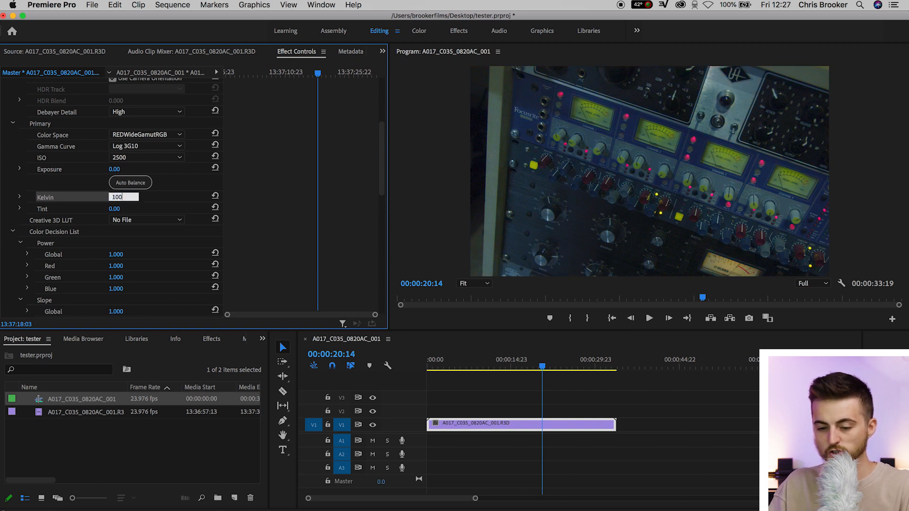
text(9400)
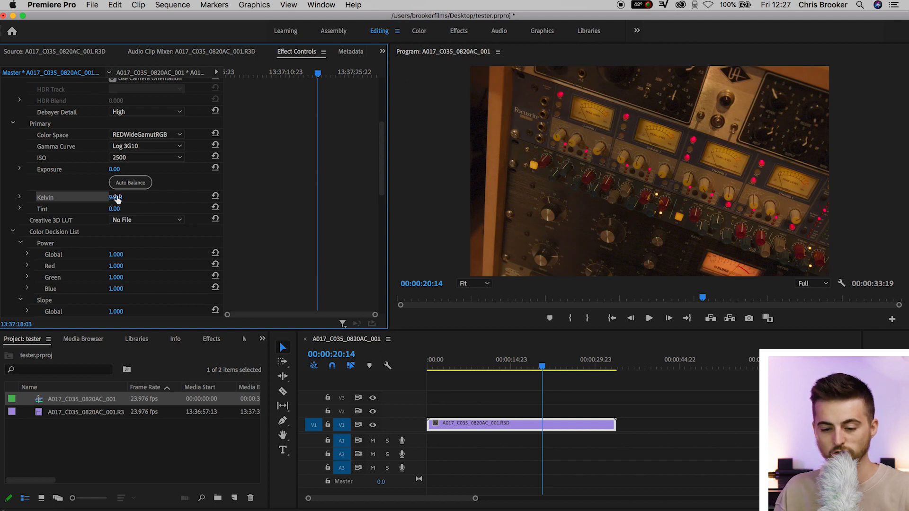
text(430)
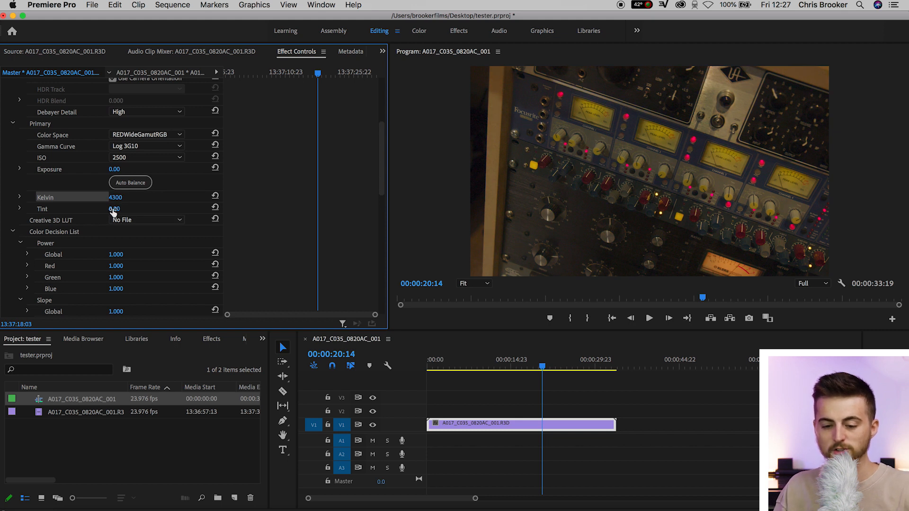
drag(114, 209, 122, 209)
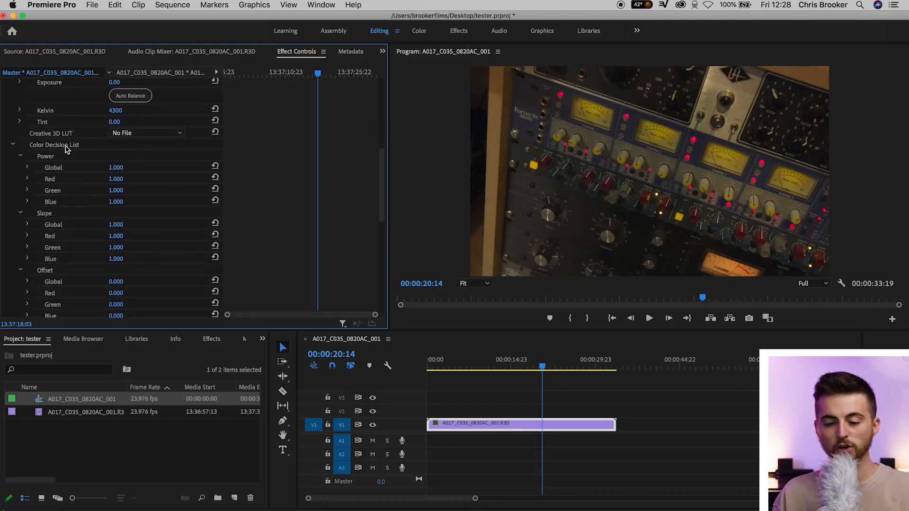
scroll(down, 3)
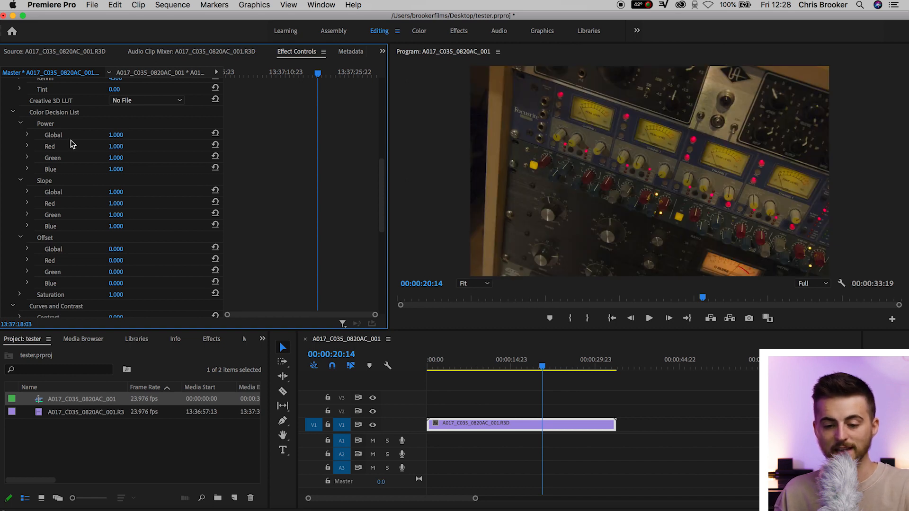
scroll(down, 3)
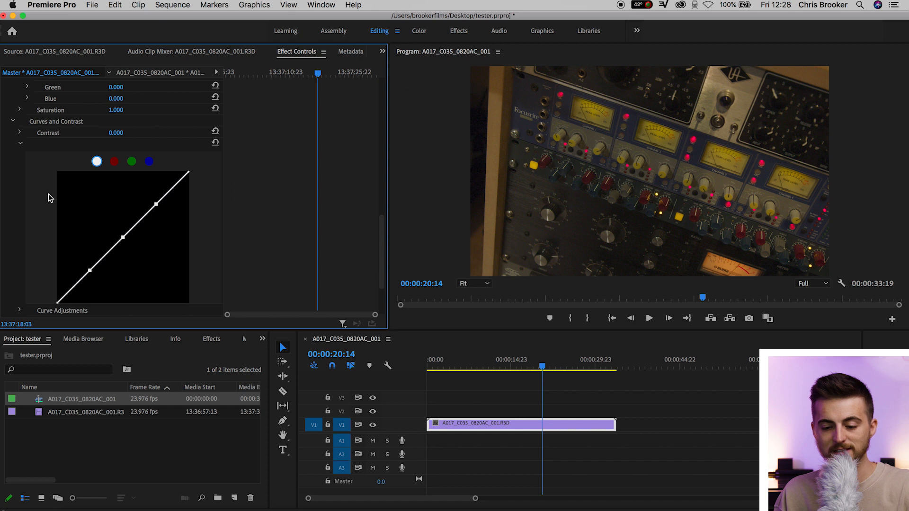
scroll(down, 3)
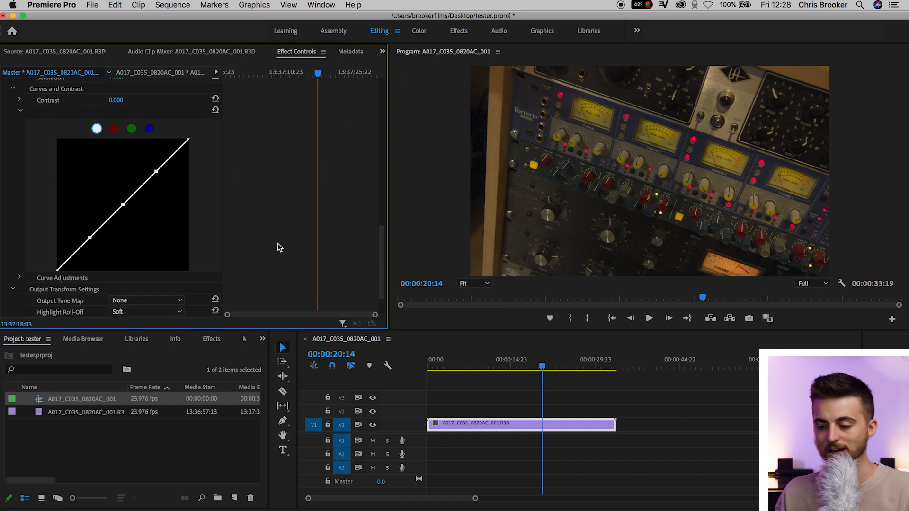
drag(156, 168, 157, 161)
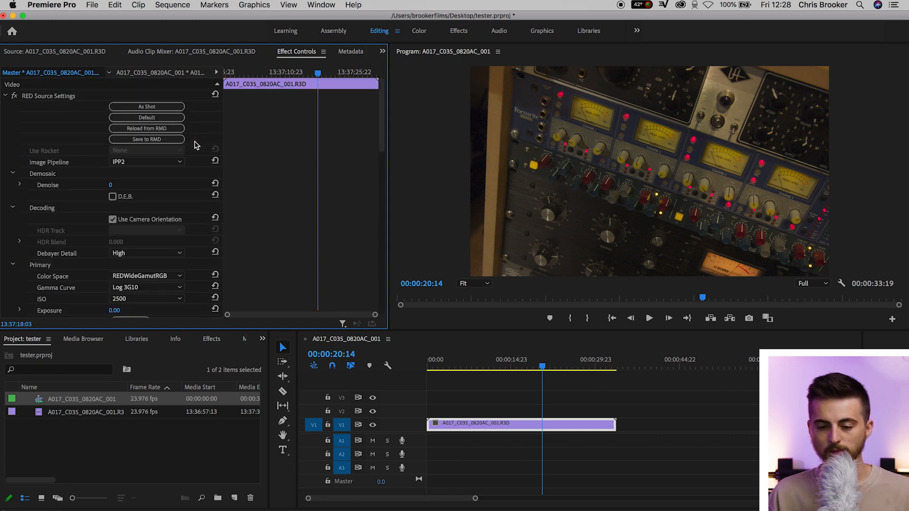
Create a new adjustment layer from the Project panel's New Item menu.
click(234, 498)
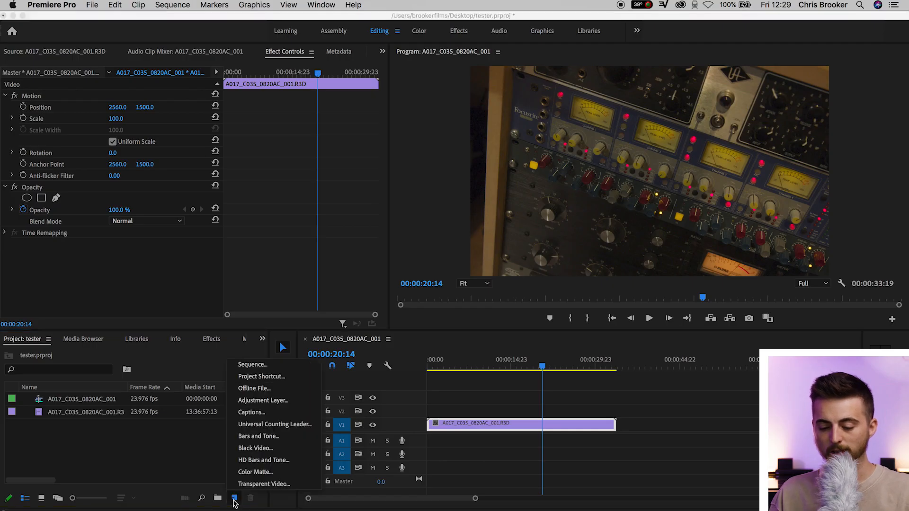
click(262, 400)
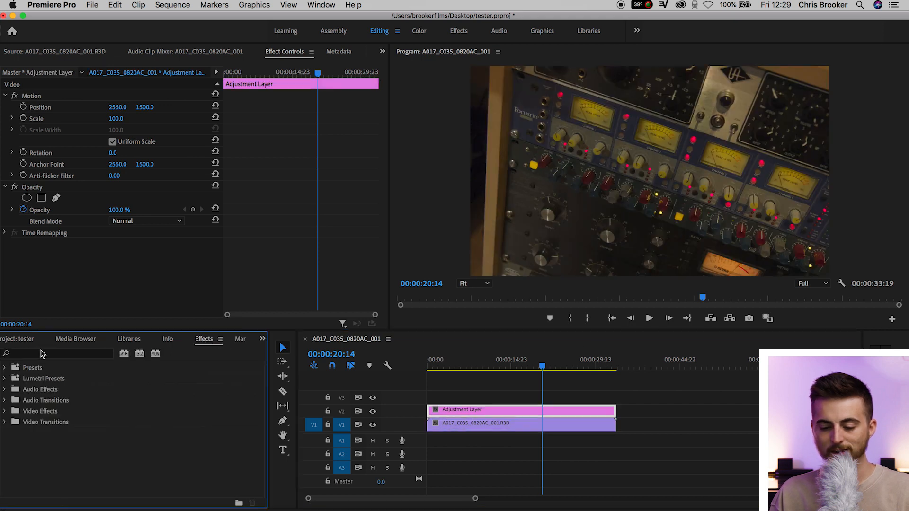
Find Lumetri Color with a 'lumetr' search and open the Input LUT choices.
text(lumetr)
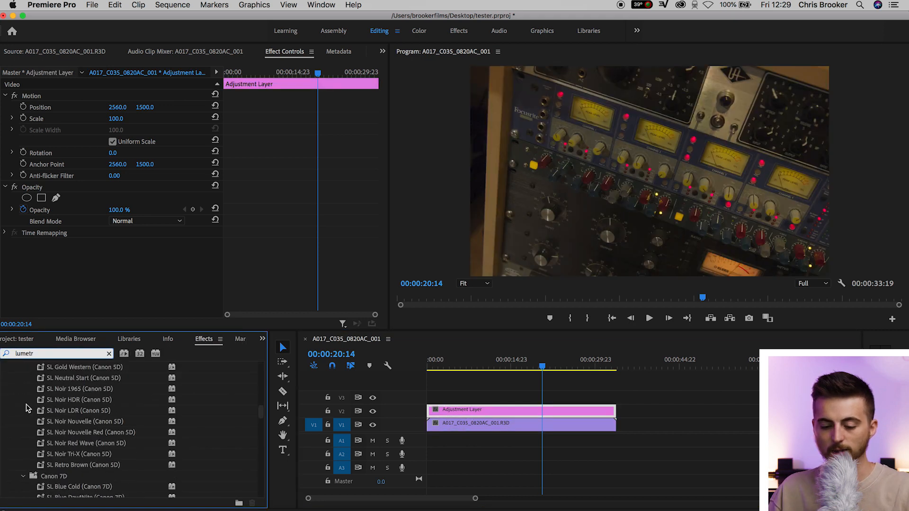
scroll(down, 3)
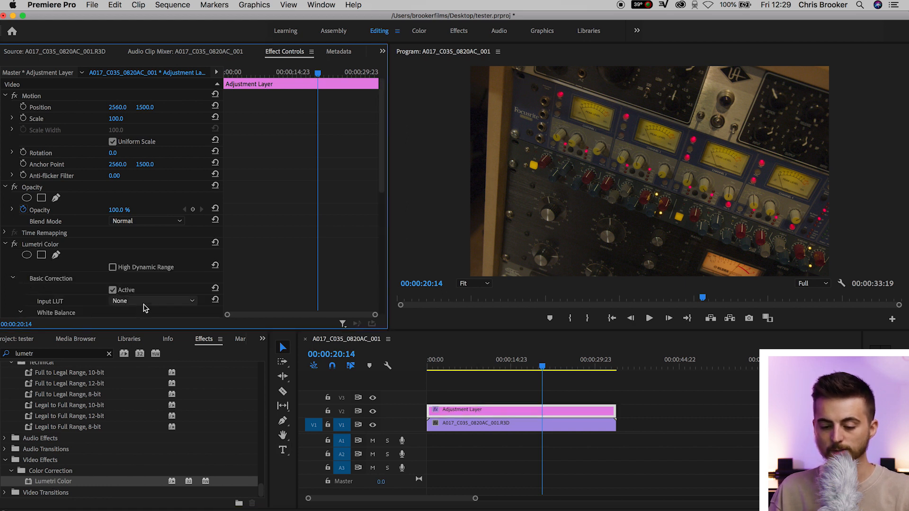
click(169, 301)
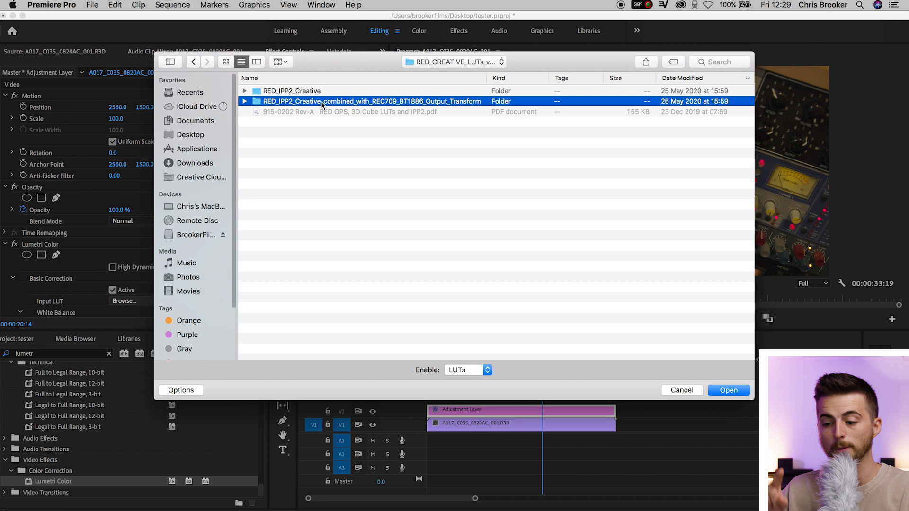
Open the RED_IPP2_Creative_combined_with_REC709_BT1886_Output_Transform folder to load RED_BASE_to_Rec709_BT1886.
double_click(377, 101)
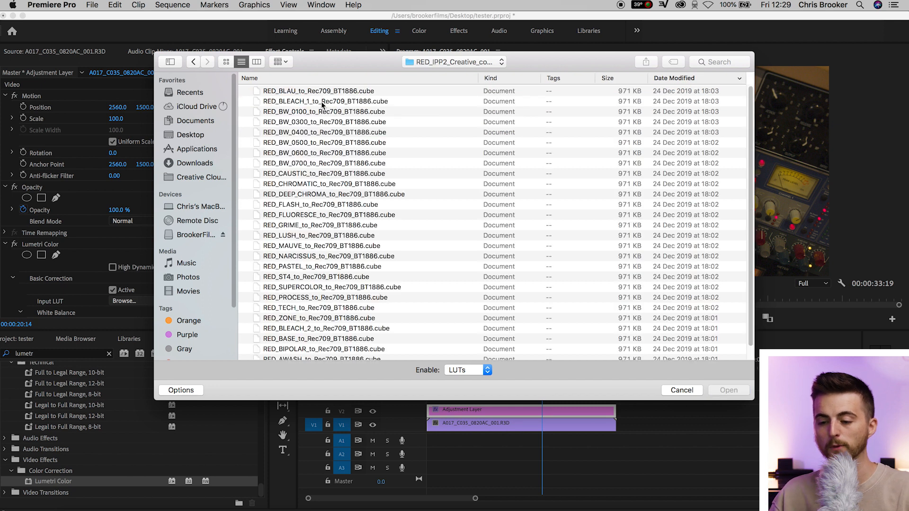
scroll(down, 3)
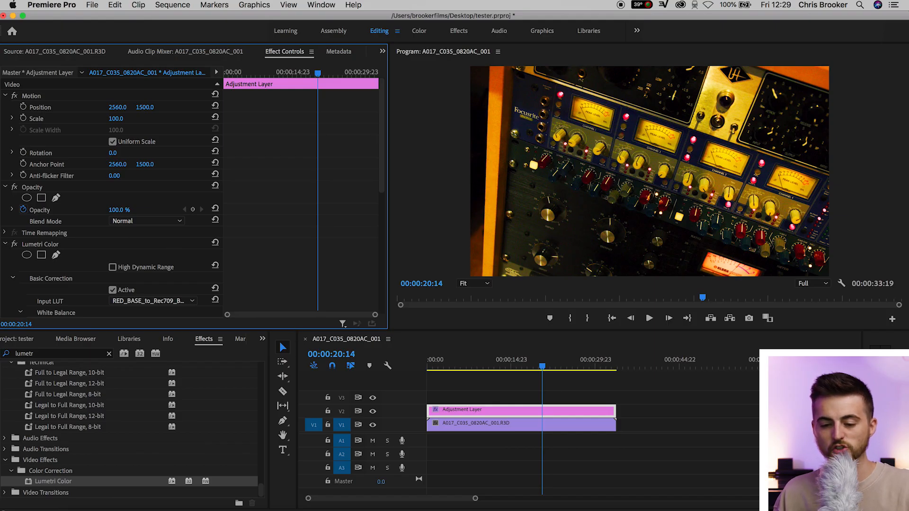
Duplicate the V2 adjustment layer up onto track V3.
drag(122, 209, 113, 209)
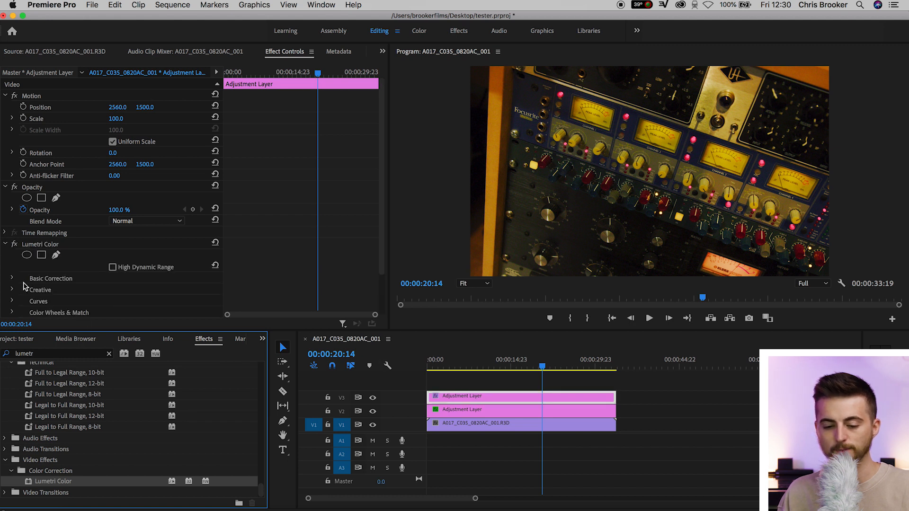
Browse for an input LUT in Basic Correction, opening RED IPP2 then the Cine Looks folder.
click(153, 300)
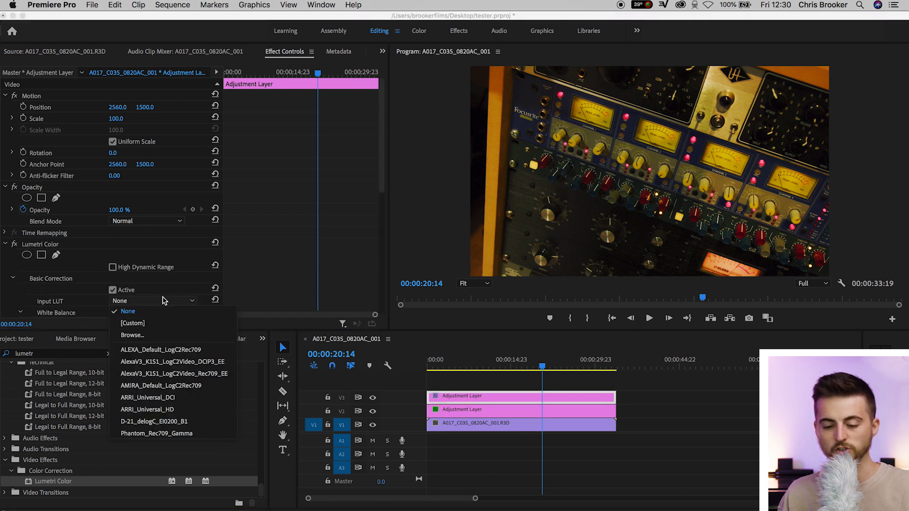
click(133, 335)
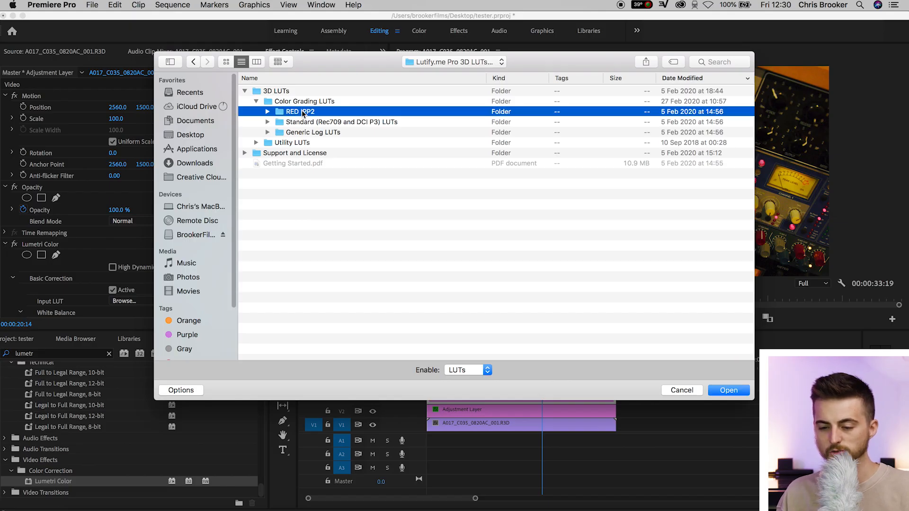
double_click(300, 111)
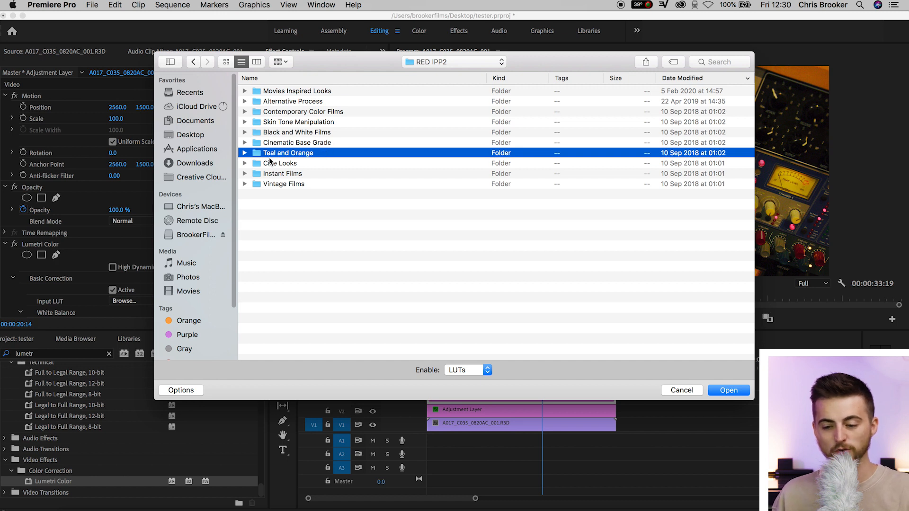
click(245, 163)
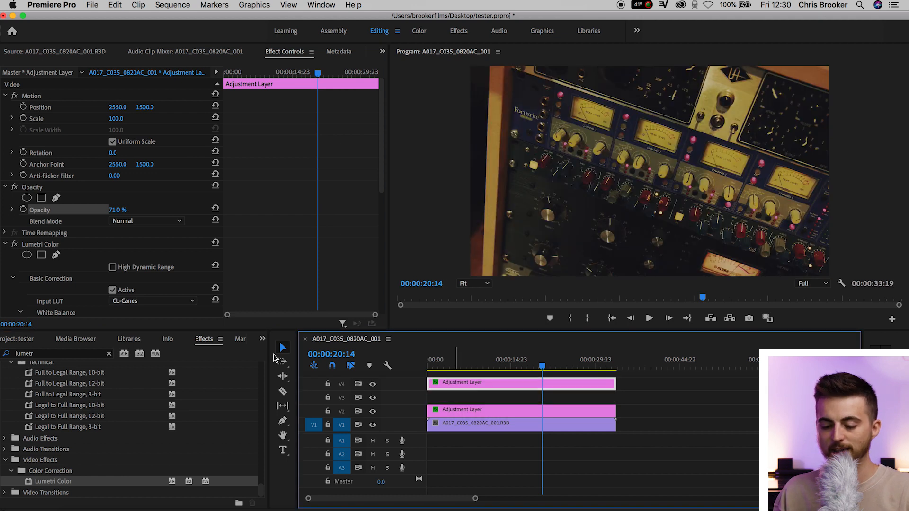
Click in the timeline to begin setting up the third adjustment layer.
click(24, 339)
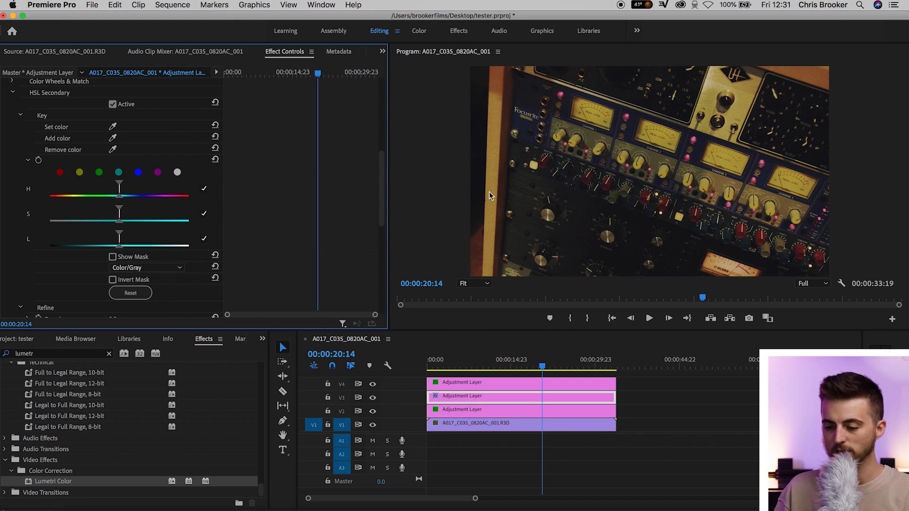
mouse_move(54, 178)
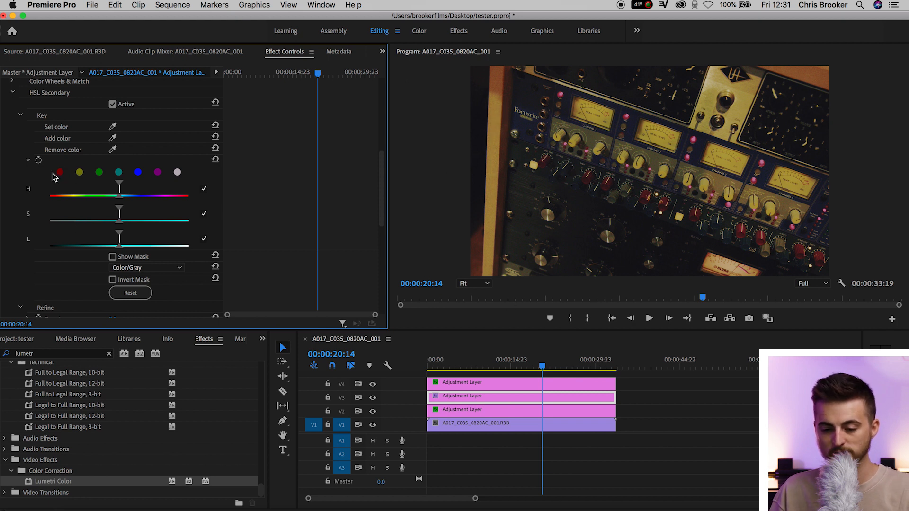